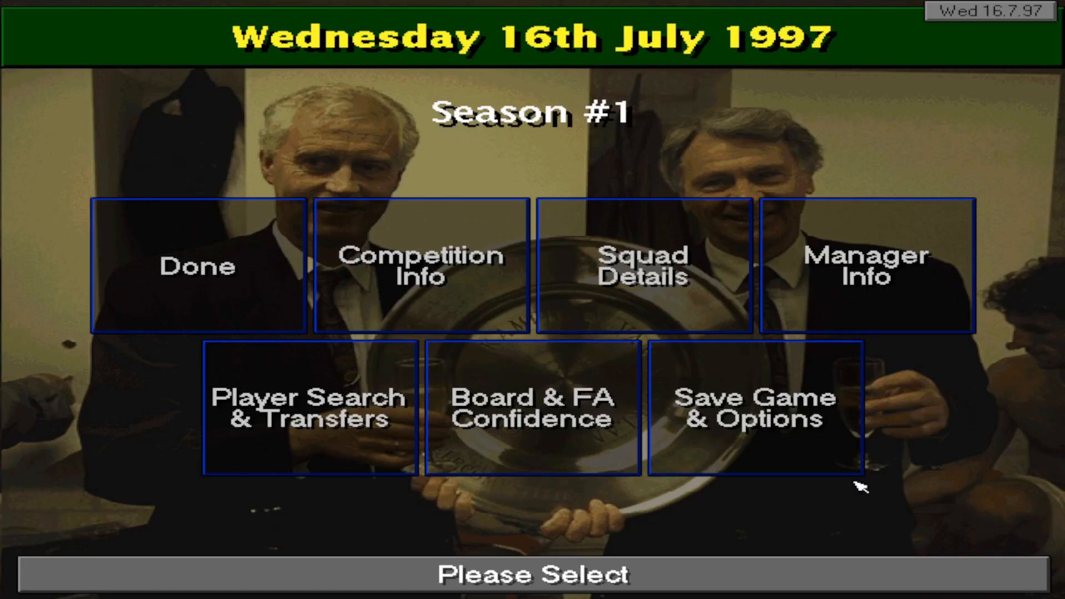
pyautogui.moveTo(896, 477)
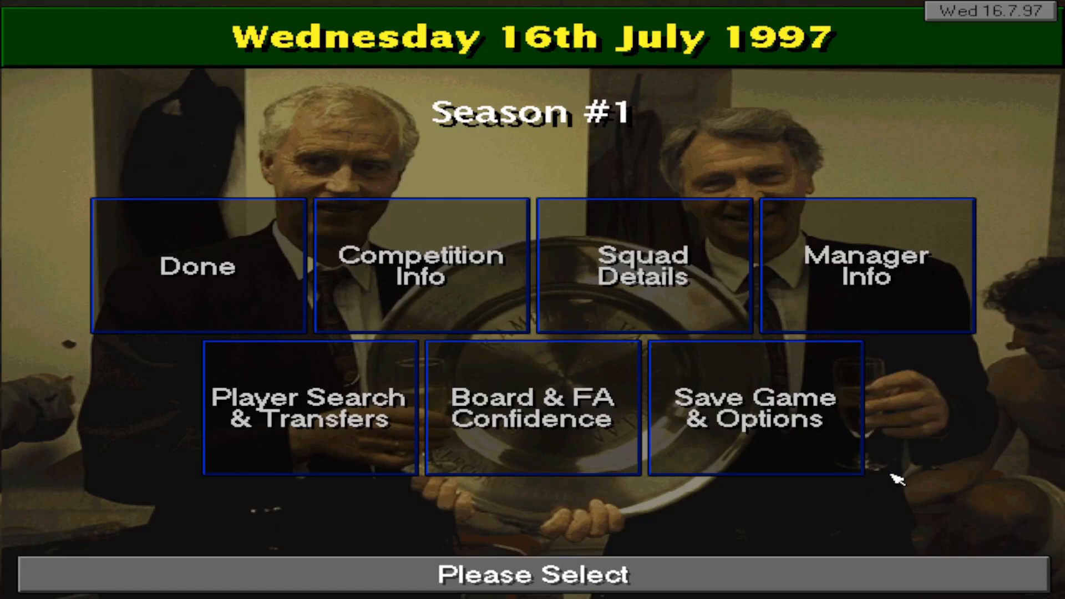
pyautogui.moveTo(981, 272)
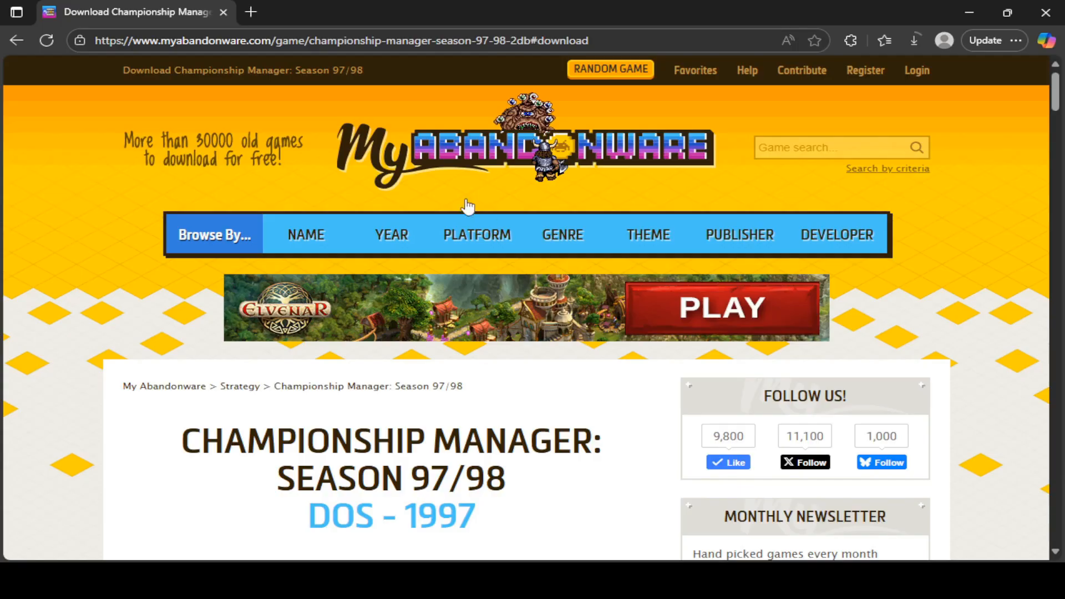
# Scroll the My Abandonware game page to the DOS Version RIP, ISO and manual downloads.
pyautogui.click(340, 40)
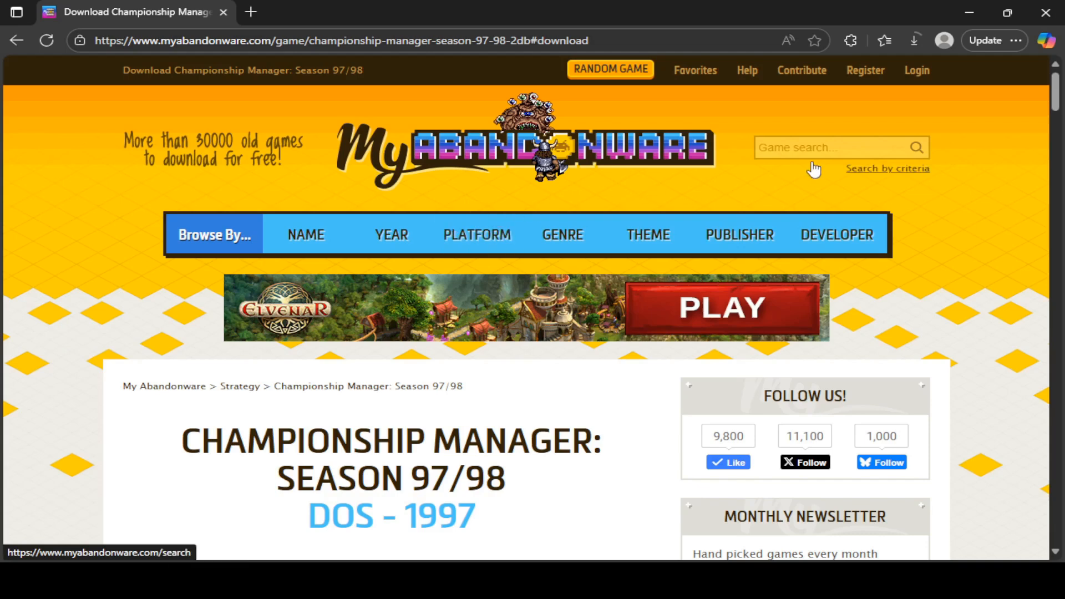
pyautogui.click(832, 147)
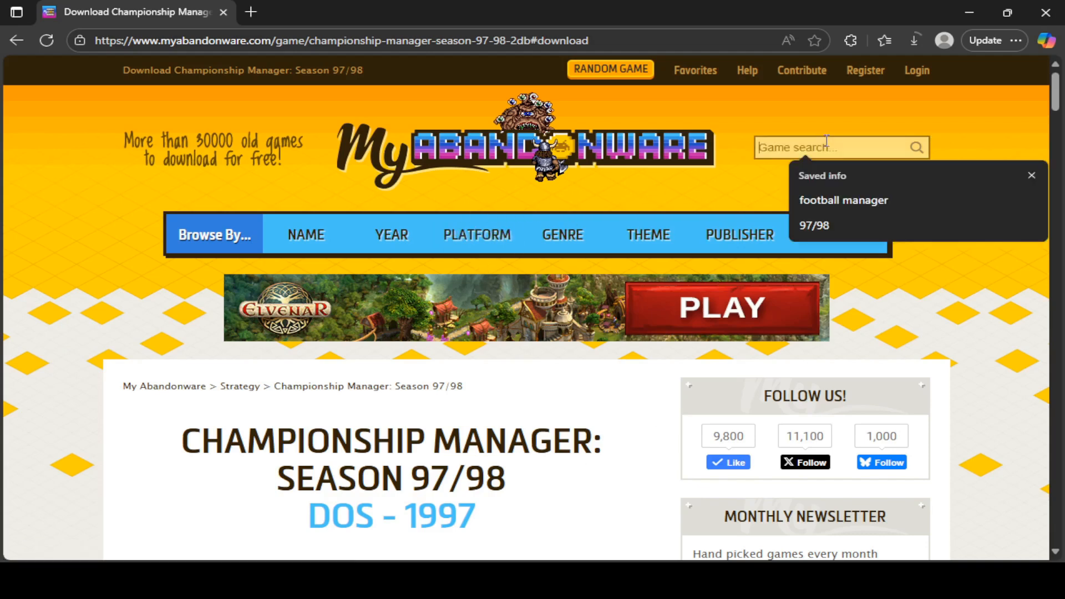
pyautogui.scroll(-3)
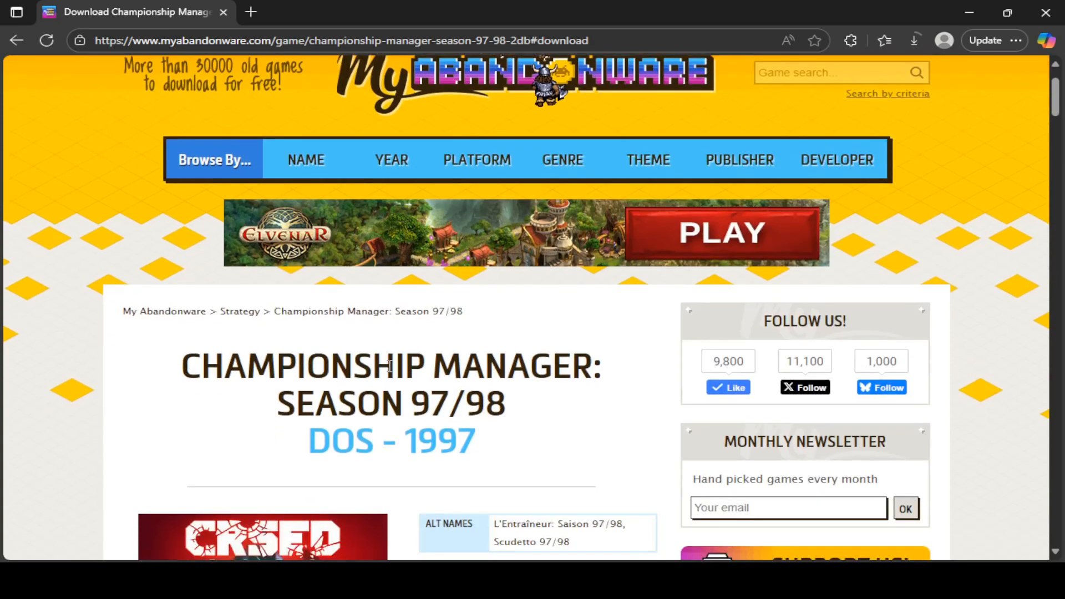
pyautogui.scroll(-3)
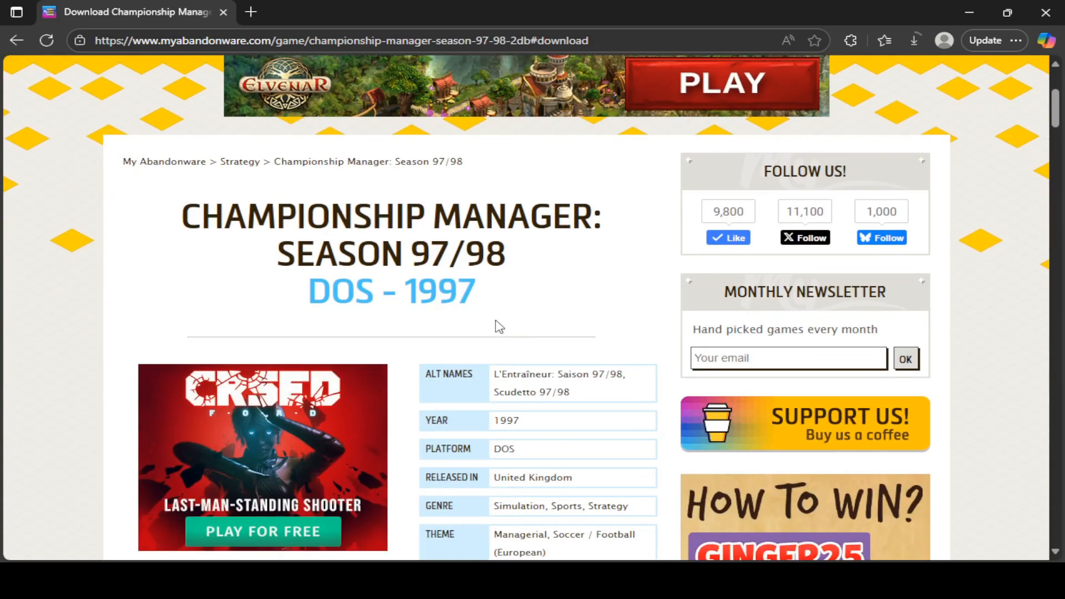
pyautogui.scroll(-3)
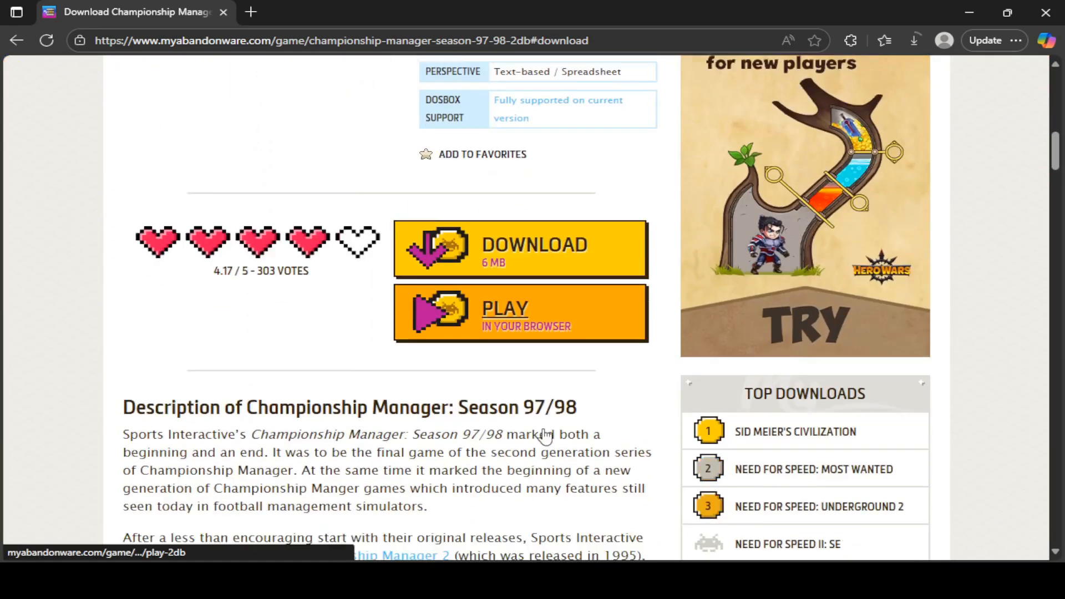
pyautogui.scroll(-3)
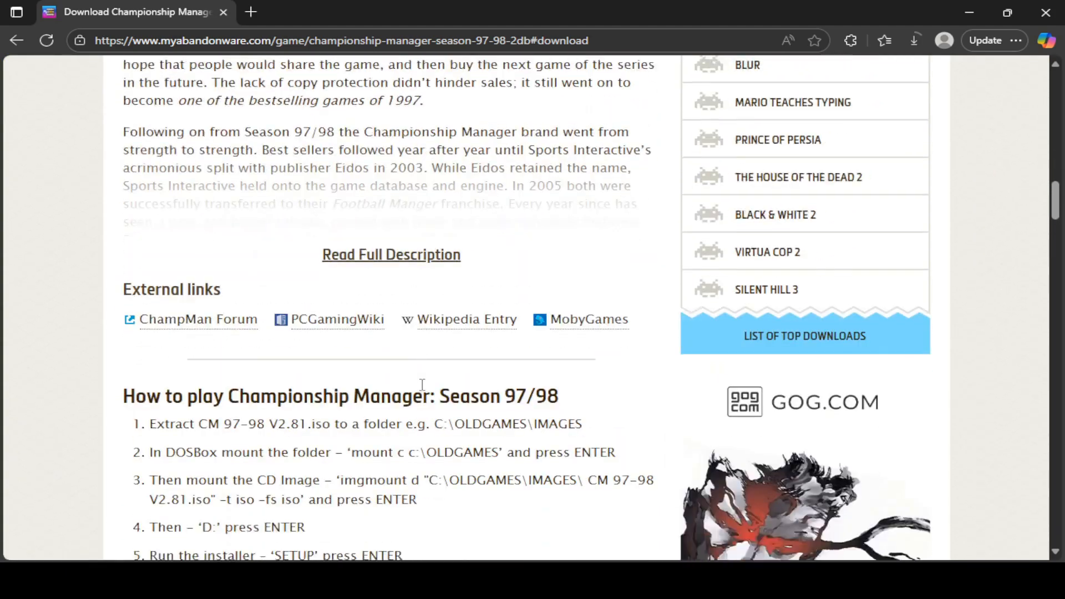
pyautogui.scroll(-3)
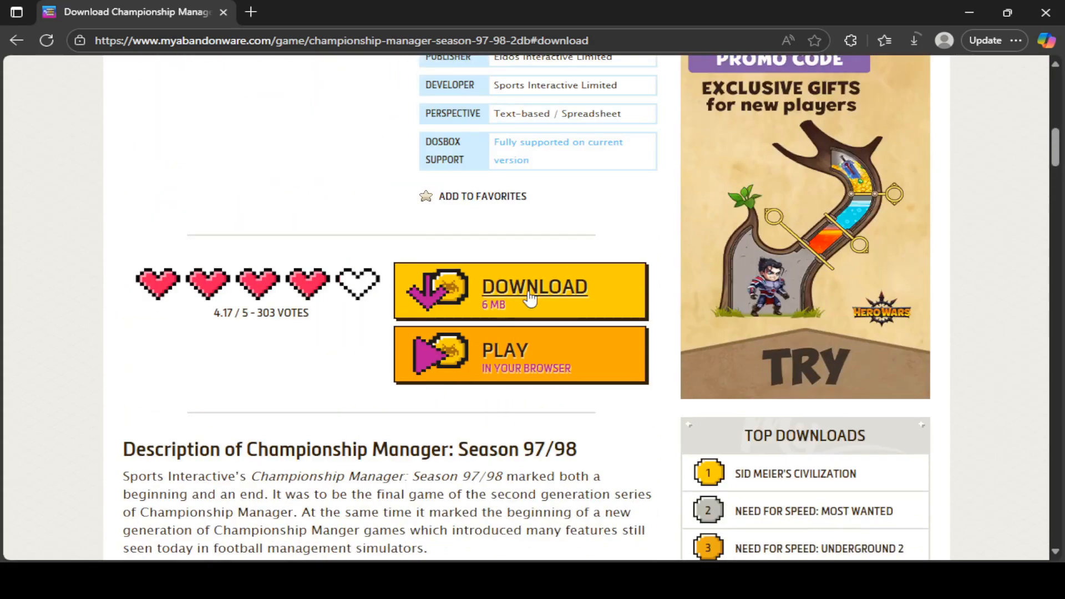
pyautogui.scroll(-3)
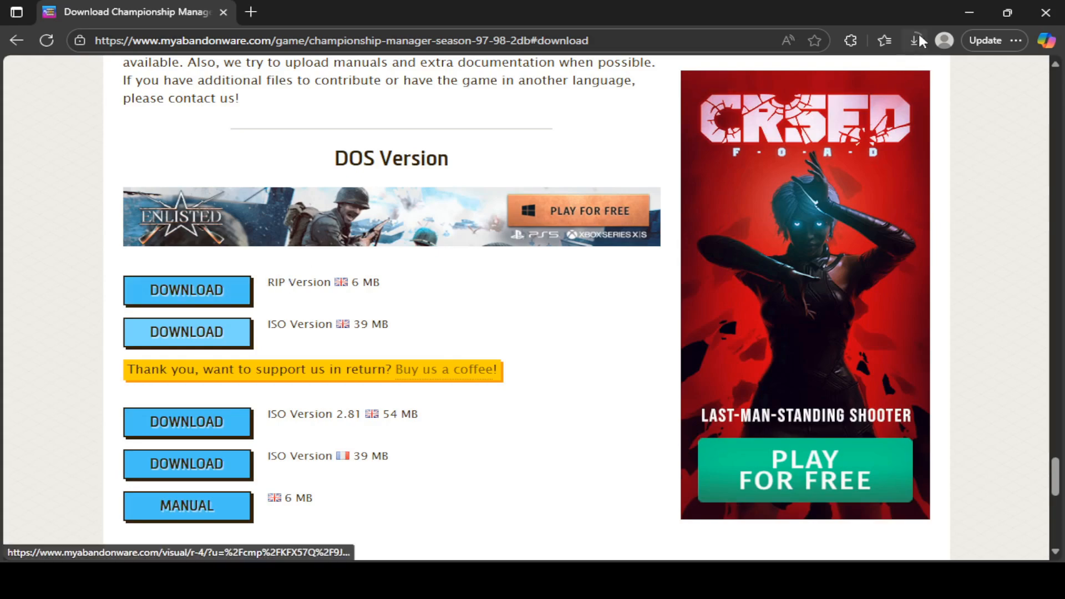
pyautogui.moveTo(914, 40)
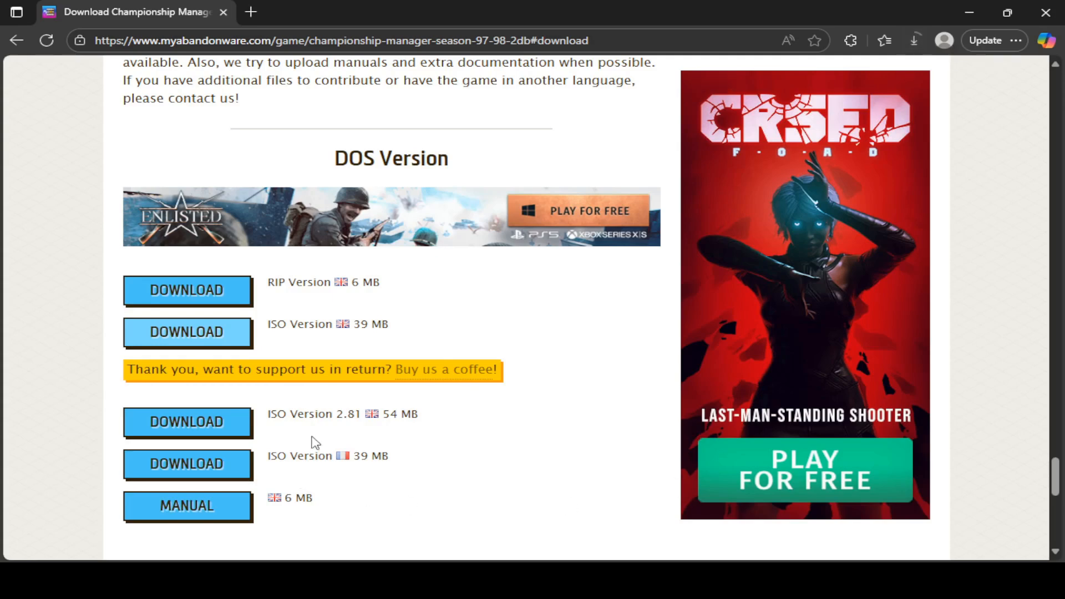
pyautogui.moveTo(368, 410)
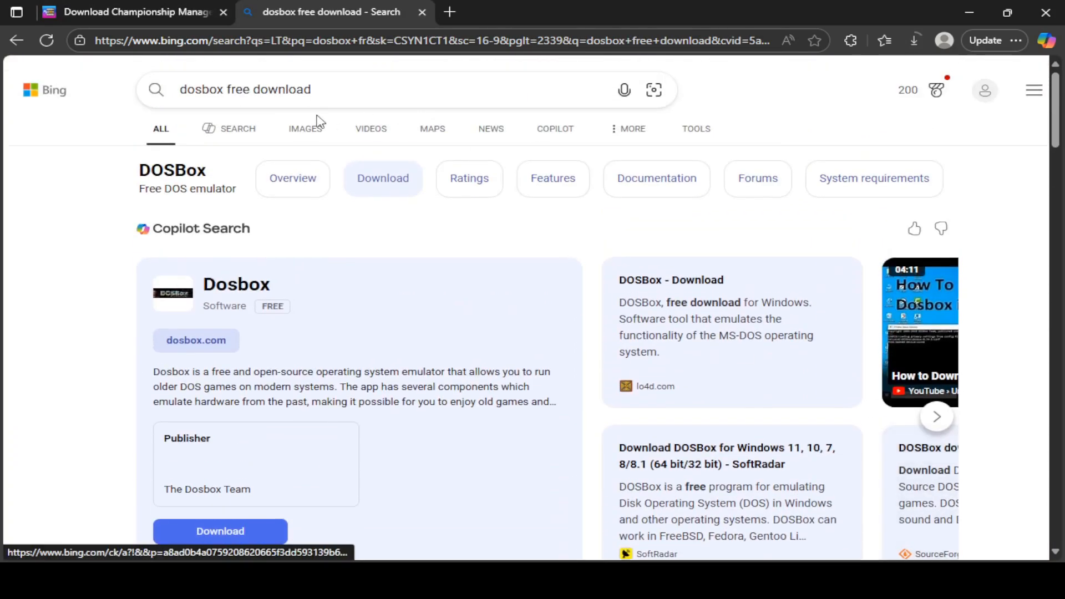
# Open the 'DOSBox, an x86 emulator with DOS' result from the Bing search.
pyautogui.scroll(-3)
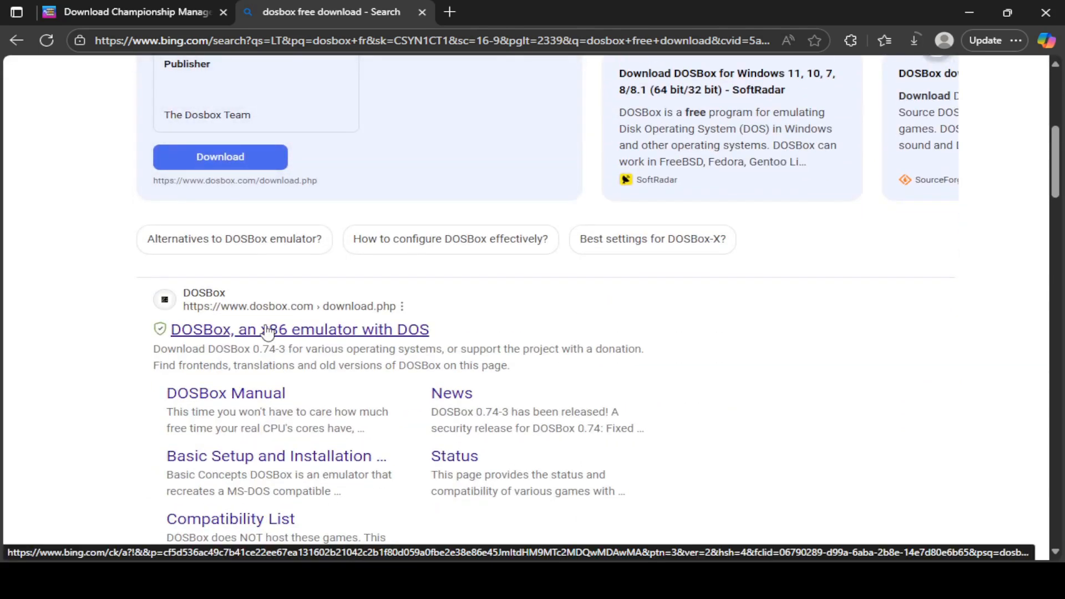
pyautogui.click(299, 329)
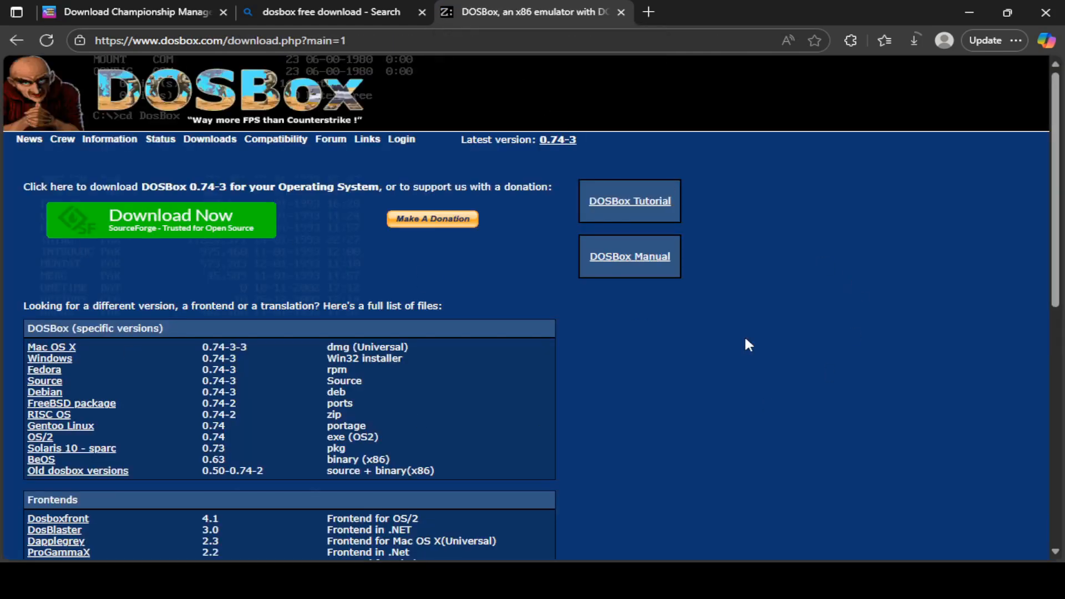
# Choose the Windows build of DOSBox 0.74-3 from the versions table.
pyautogui.scroll(-3)
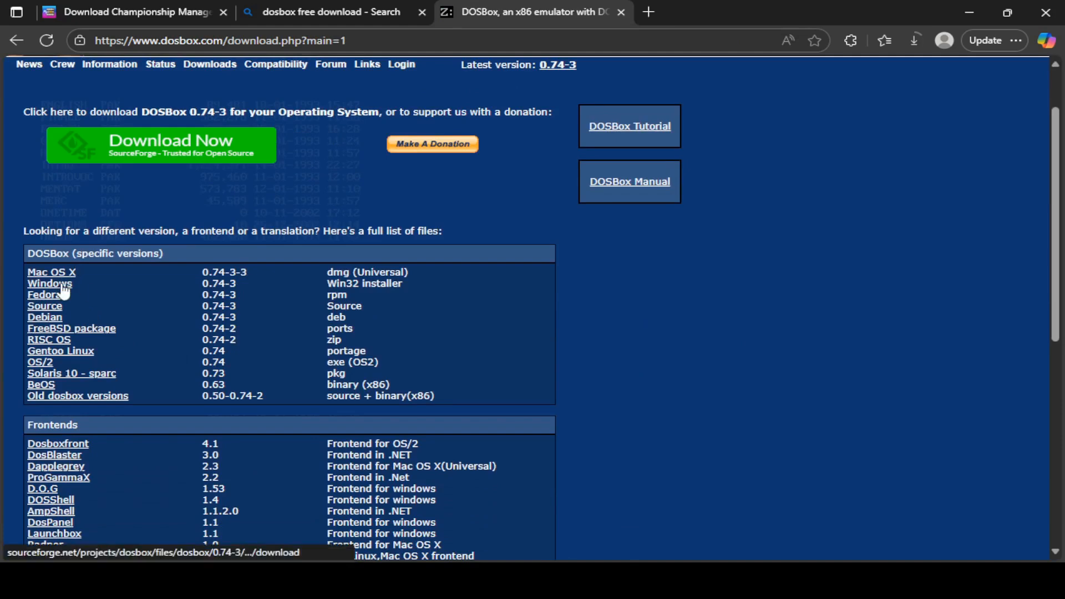
pyautogui.click(48, 284)
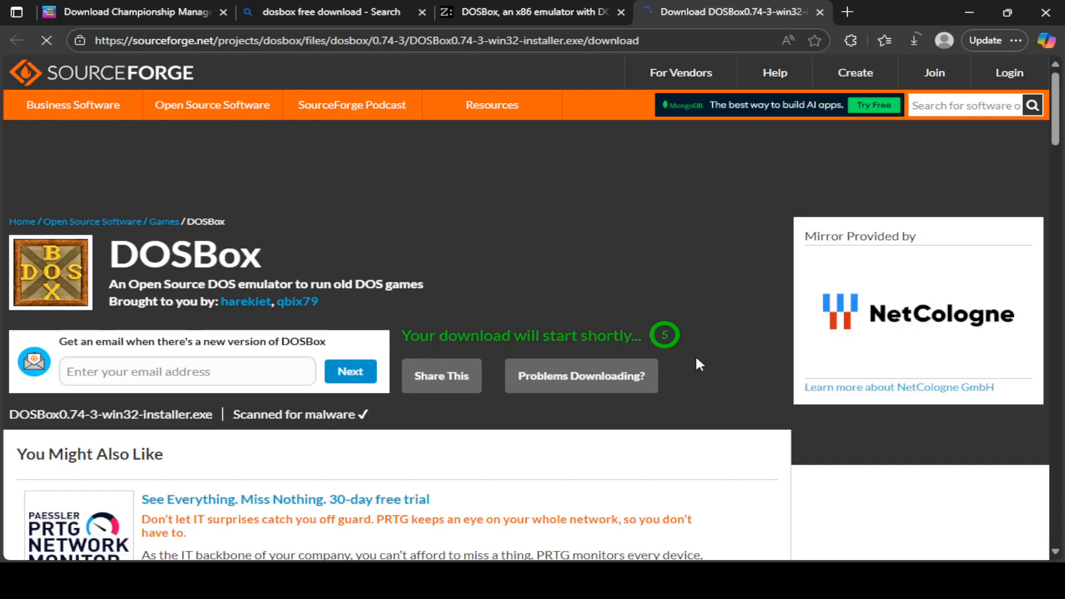
pyautogui.moveTo(686, 395)
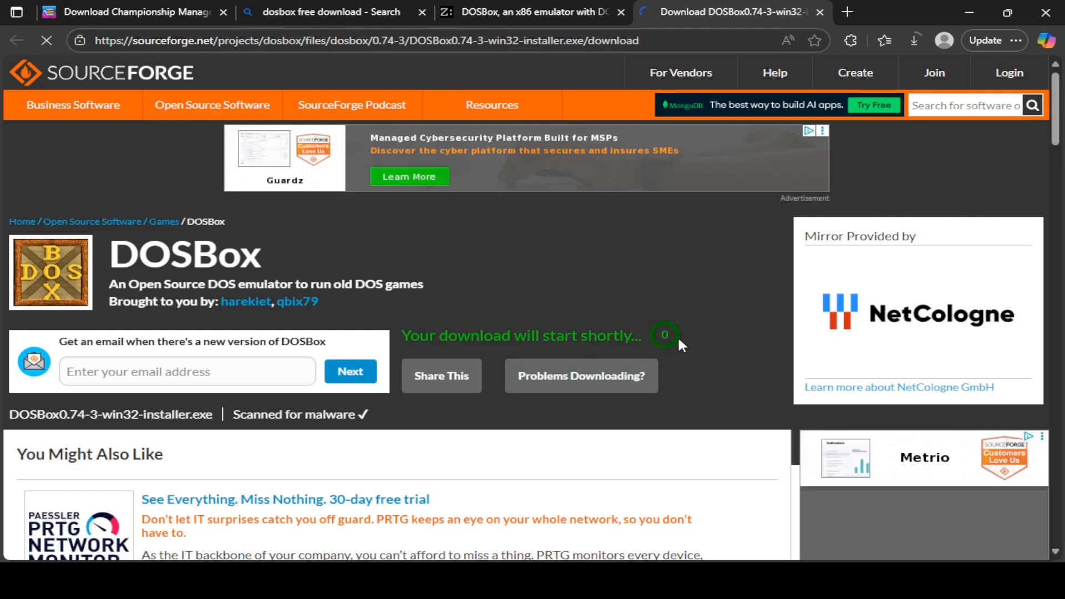
# Let DOSBox0.74-3-win32-installer download, then show the recent downloads list.
pyautogui.scroll(-3)
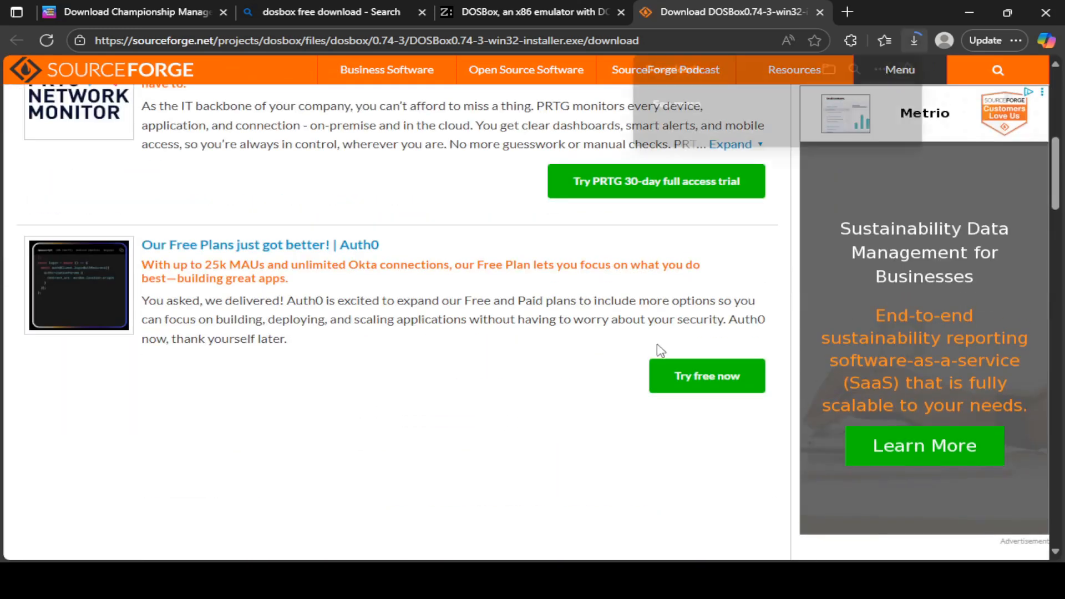
pyautogui.click(913, 40)
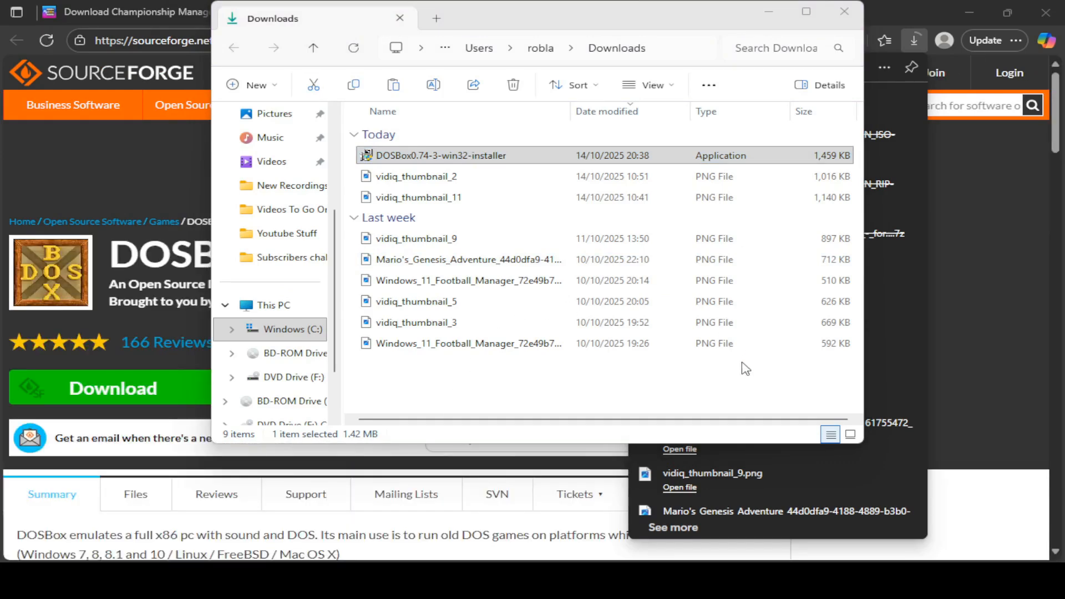
# Run DOSBox0.74-3-win32-installer from the Downloads folder.
pyautogui.doubleClick(439, 155)
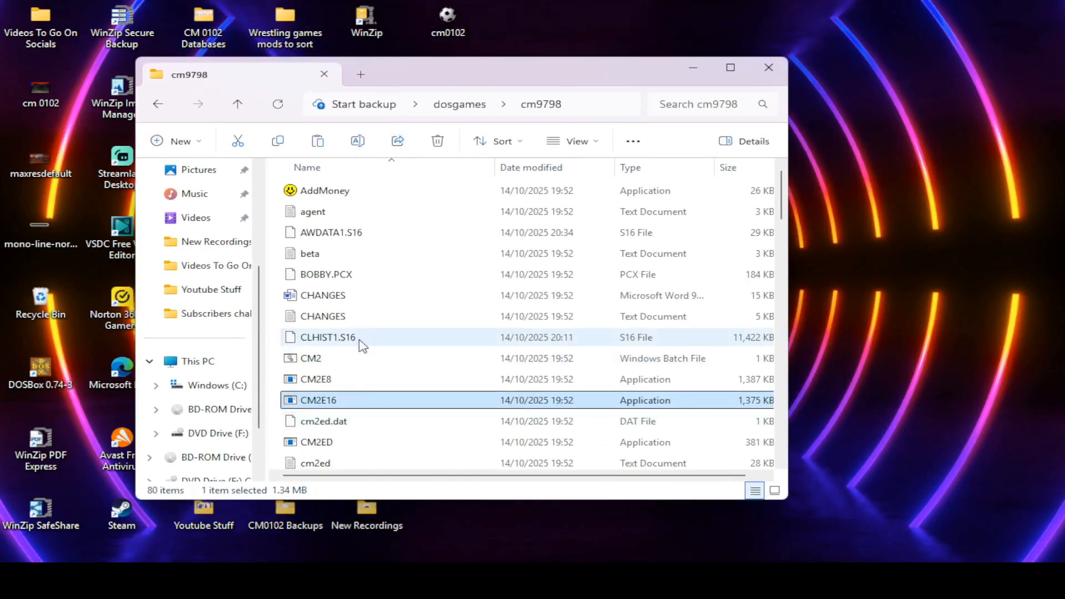
pyautogui.moveTo(339, 404)
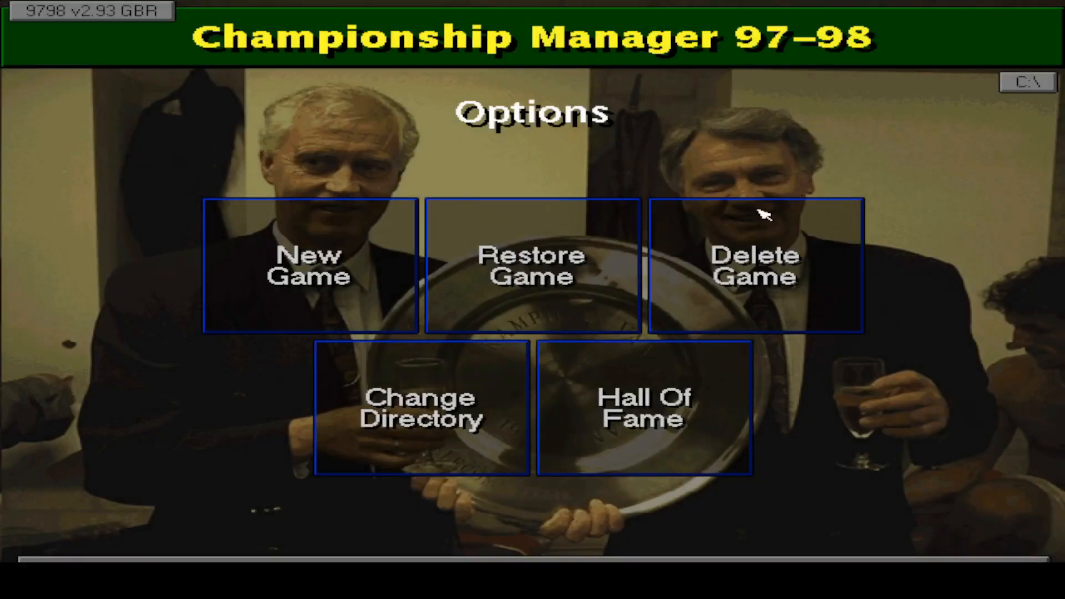
# Restore the saved game to reach the Season #1 menu for Wednesday 16th July 1997.
pyautogui.click(531, 265)
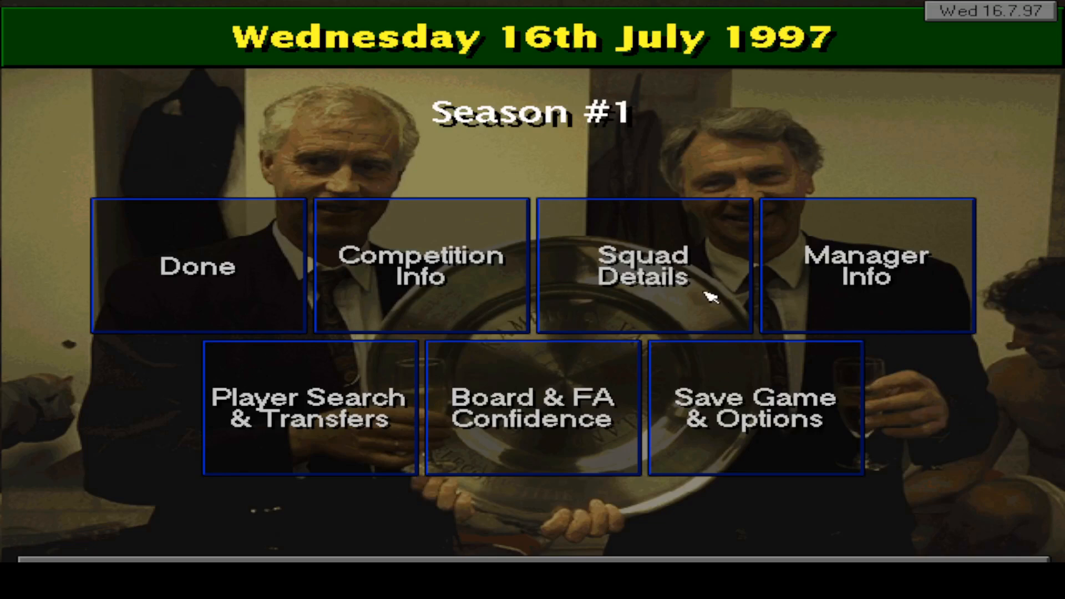
pyautogui.click(641, 265)
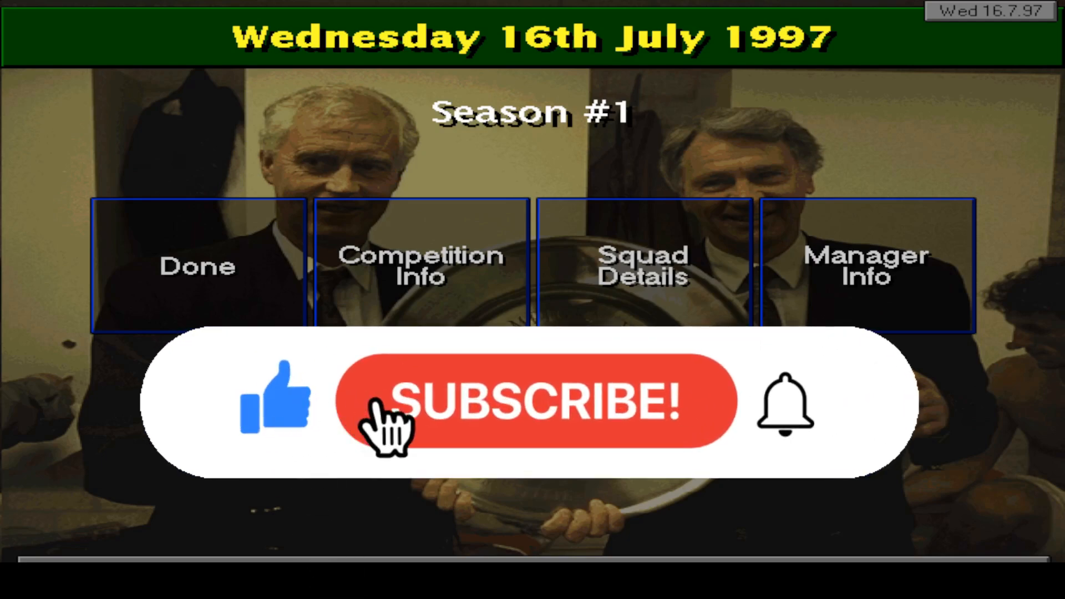
pyautogui.click(533, 400)
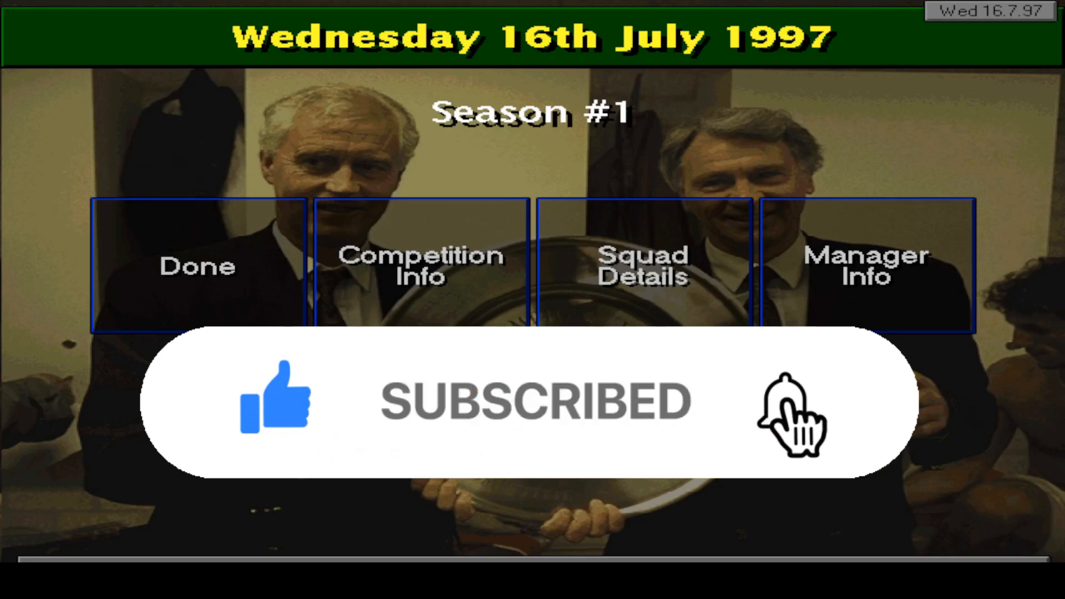